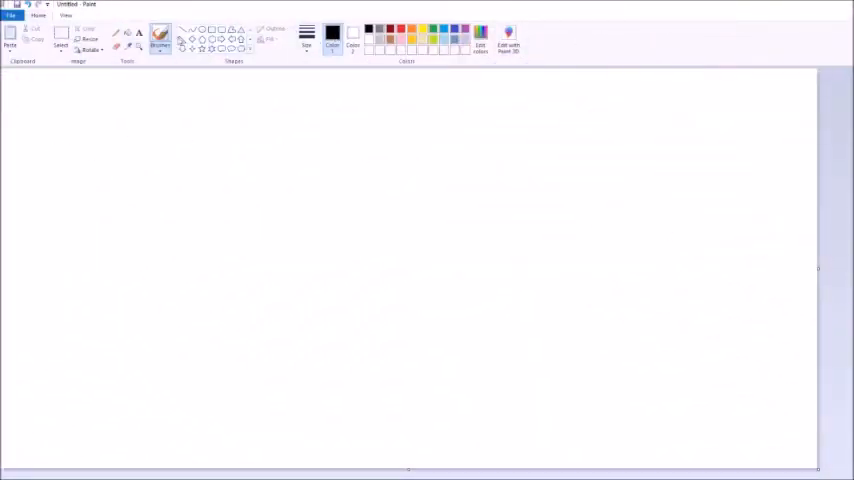
Handwrite (x + x)/x = x with two x's struck out, followed by an implication arrow
click(306, 38)
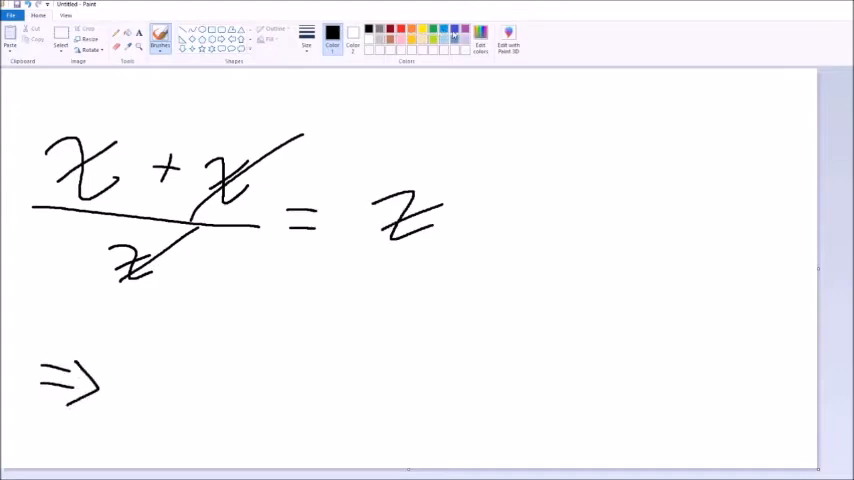
drag(165, 350, 250, 355)
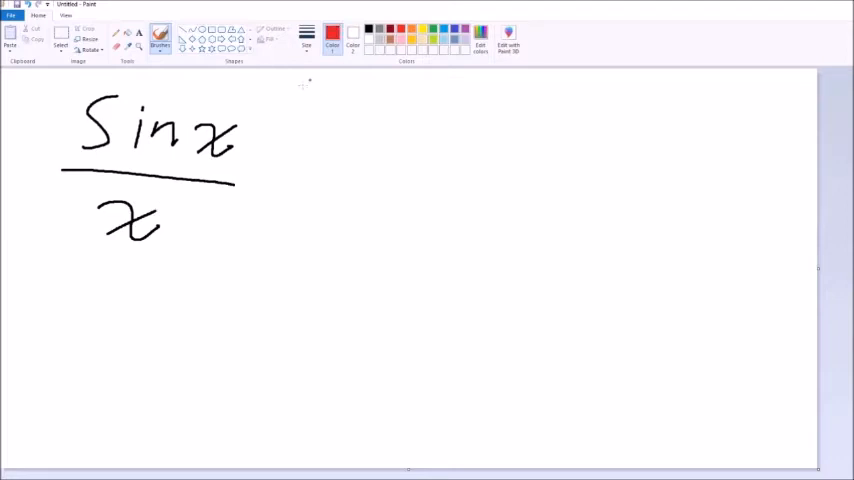
Write sin x over x and cancel both x's with red strokes
drag(270, 105, 90, 260)
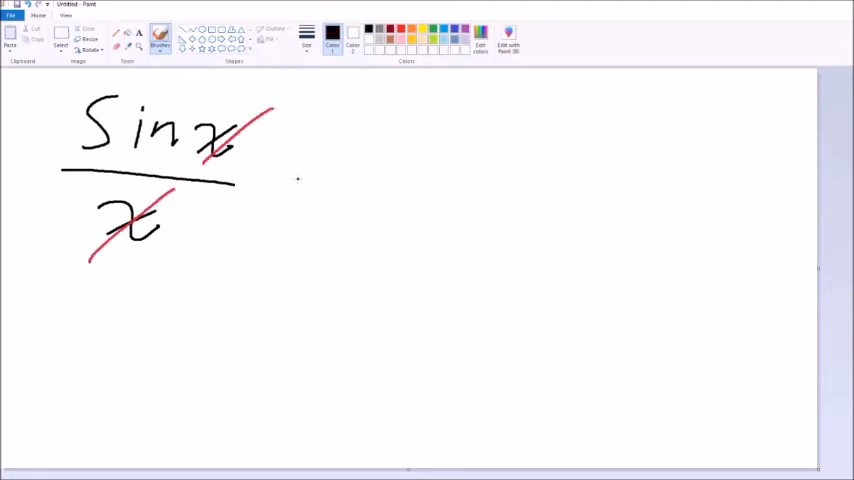
drag(290, 195, 410, 190)
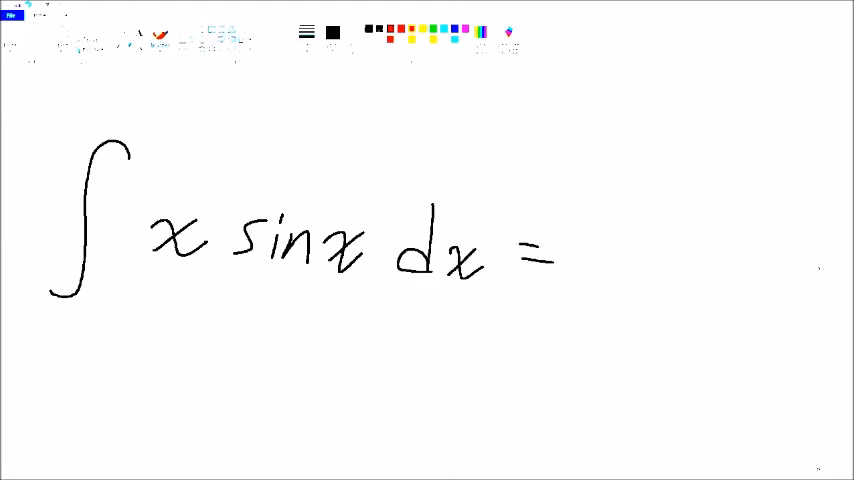
Handwrite ∫ x sin x dx = in black on the cleared canvas
drag(580, 250, 680, 290)
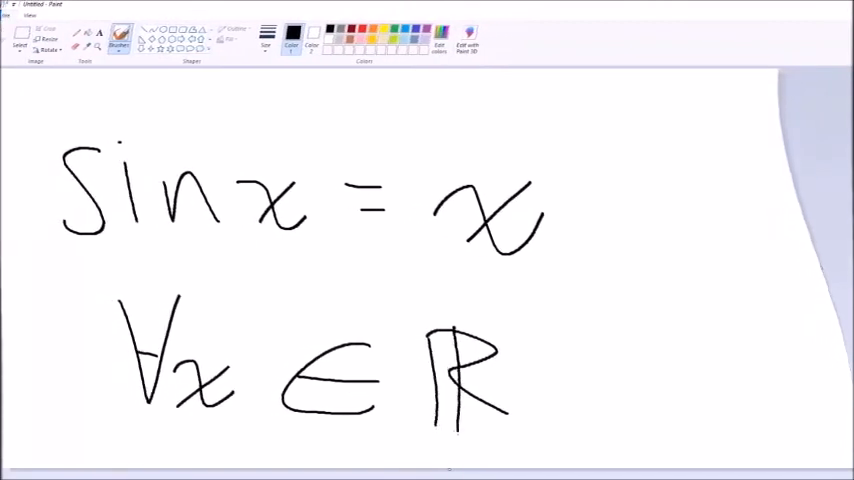
Circle the statement sin x = x ∀x ∈ R with orange looping strokes
drag(400, 100, 400, 110)
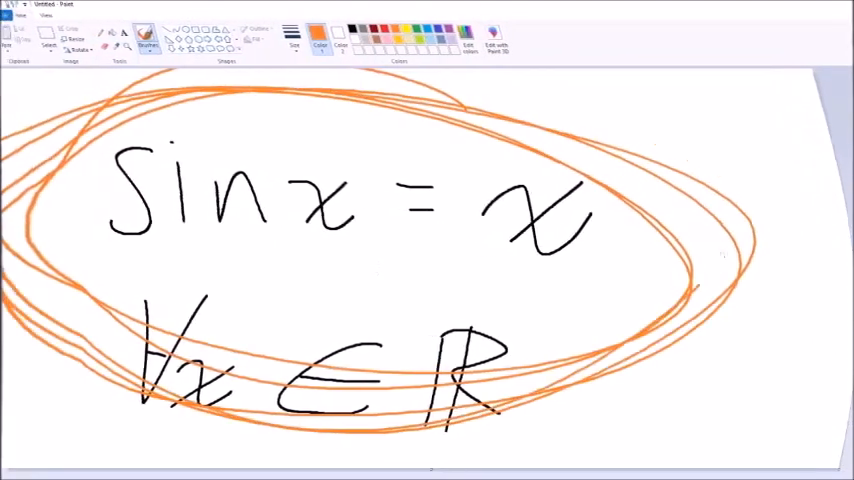